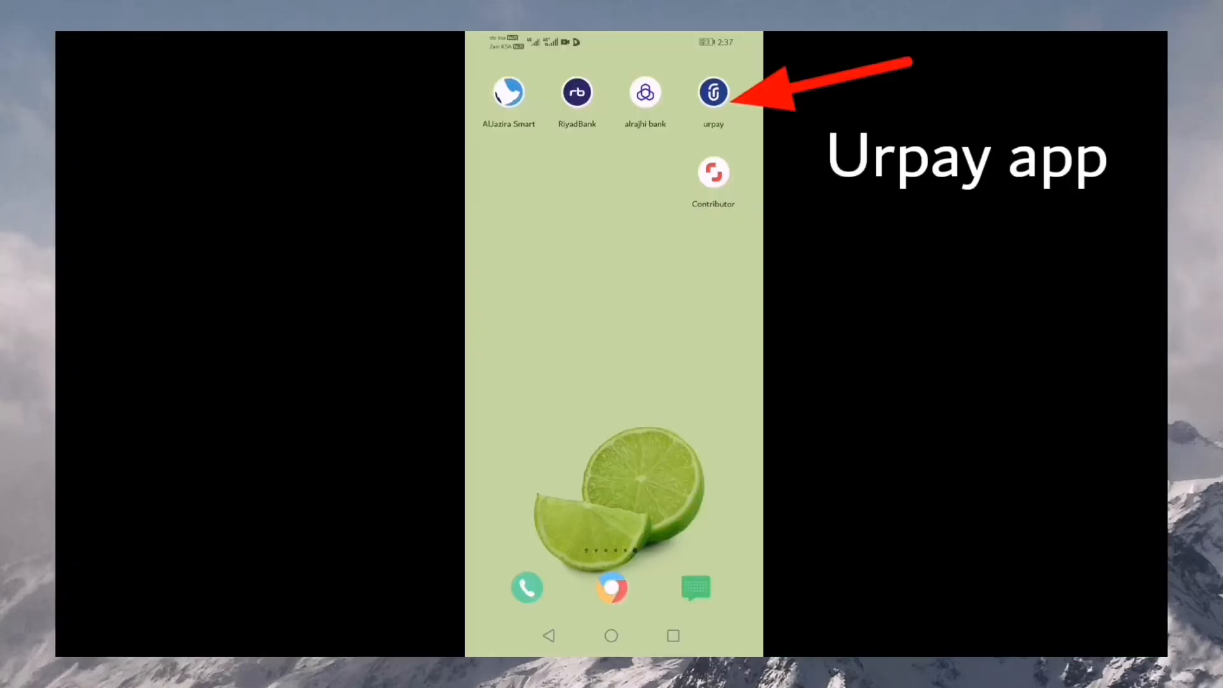
Launch urpay and allow device location so the login screen appears.
{"action": "left_click", "coordinate": [713, 90]}
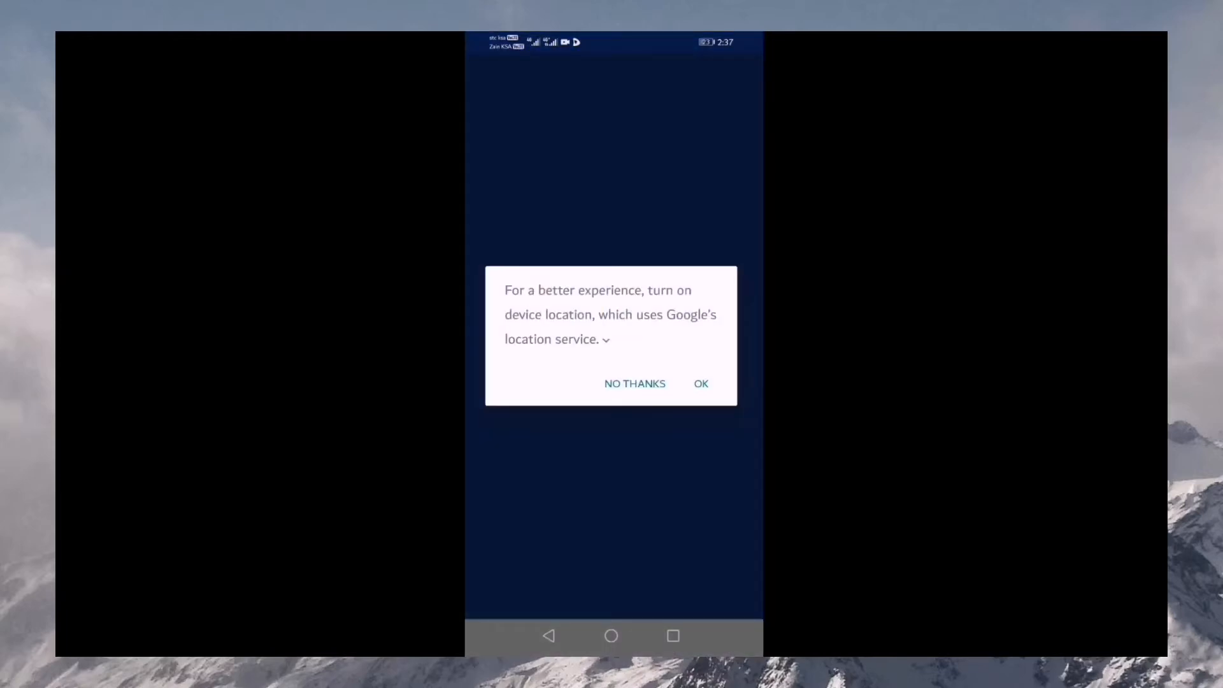
{"action": "left_click", "coordinate": [700, 383]}
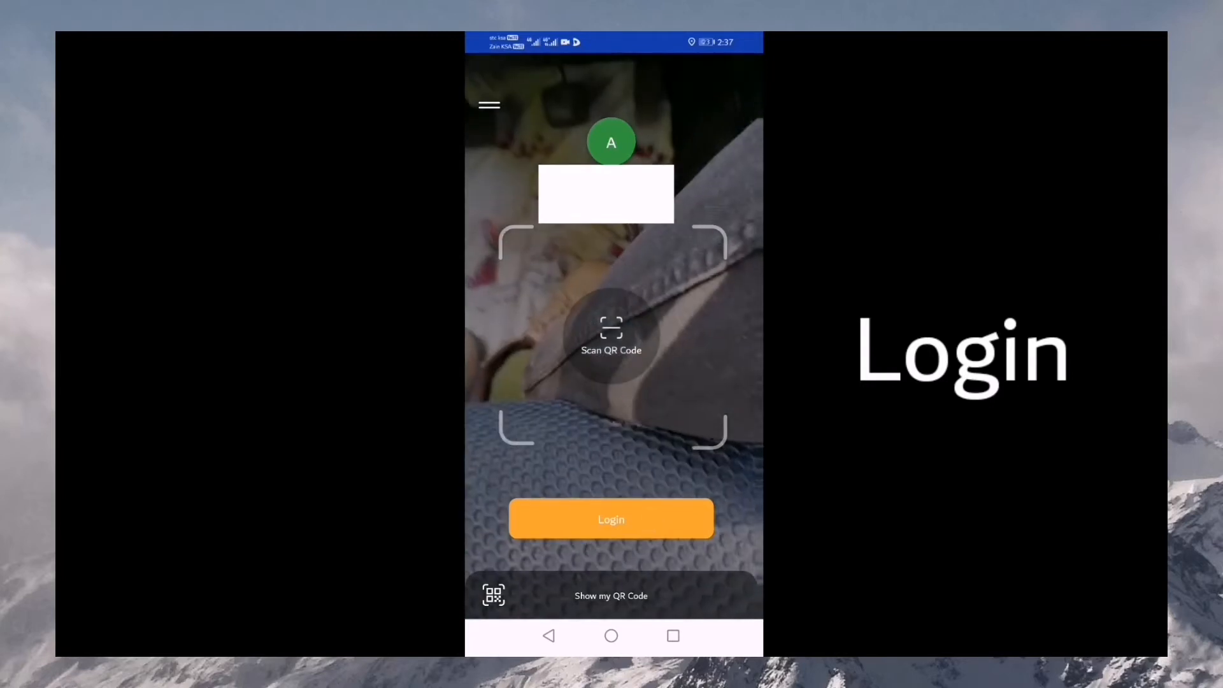
Log in to reach the home dashboard with the 59.00 SAR balance.
{"action": "left_click", "coordinate": [611, 519]}
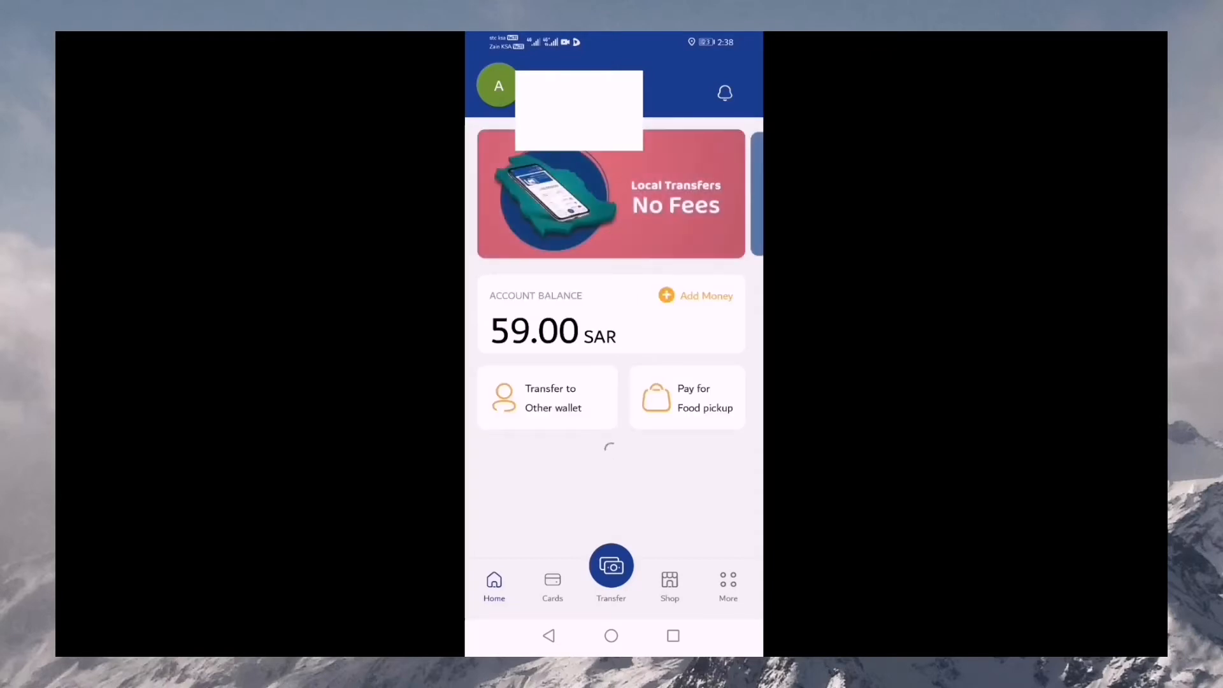
{"action": "left_click", "coordinate": [611, 565]}
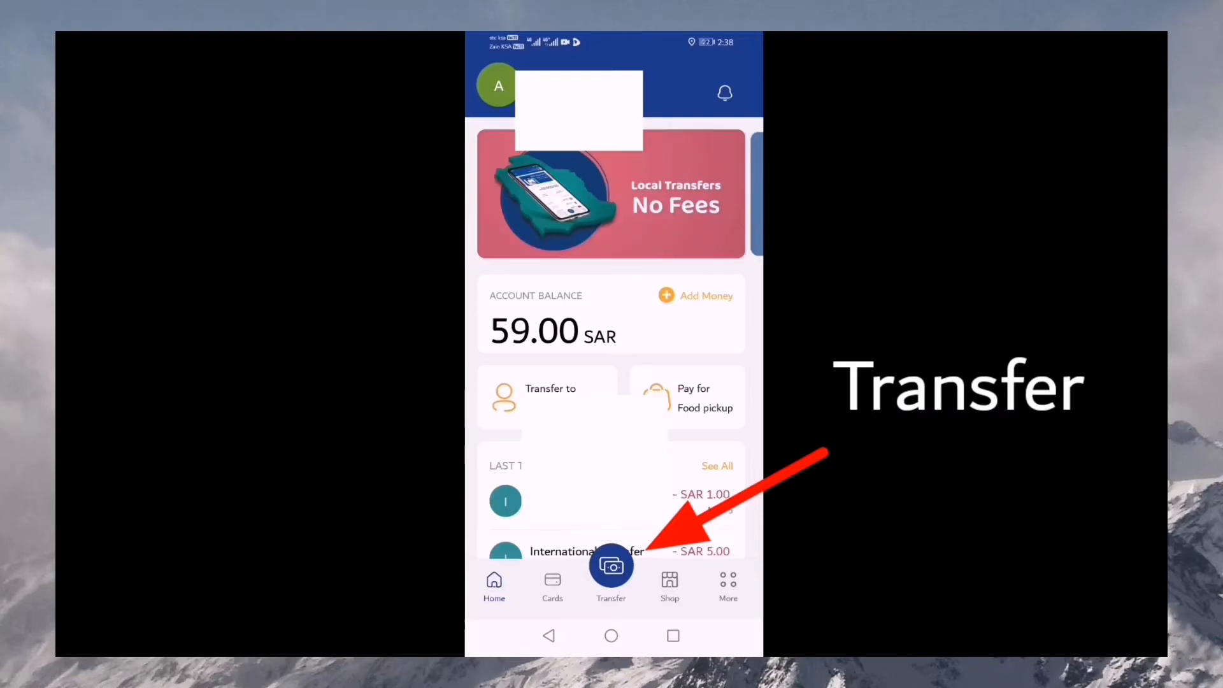
Choose URPay Contact Transfer from the Transfer options.
{"action": "left_click", "coordinate": [611, 569]}
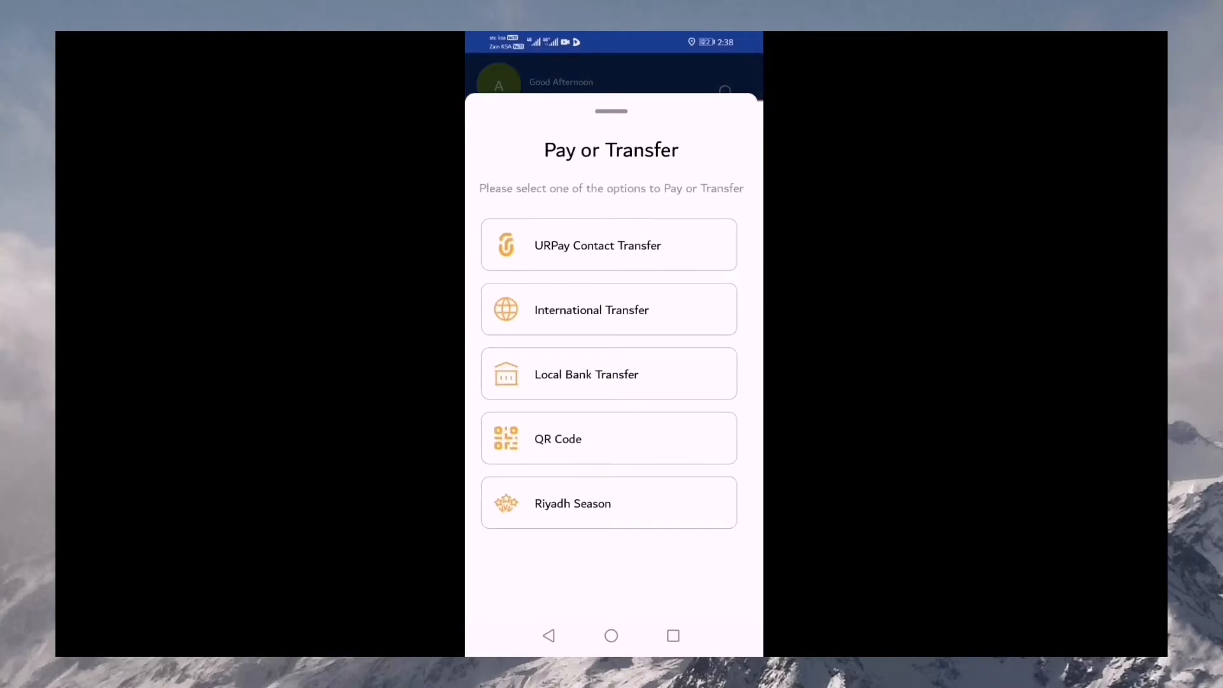
{"action": "left_click", "coordinate": [609, 246]}
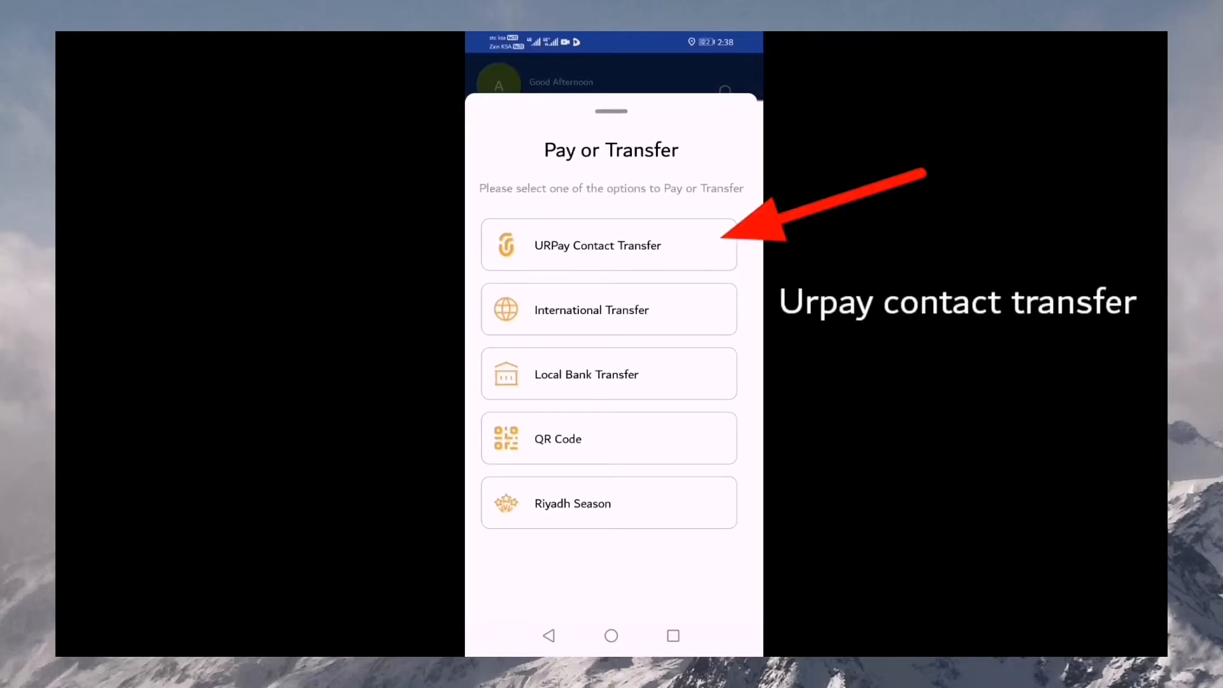
{"action": "left_click", "coordinate": [609, 245]}
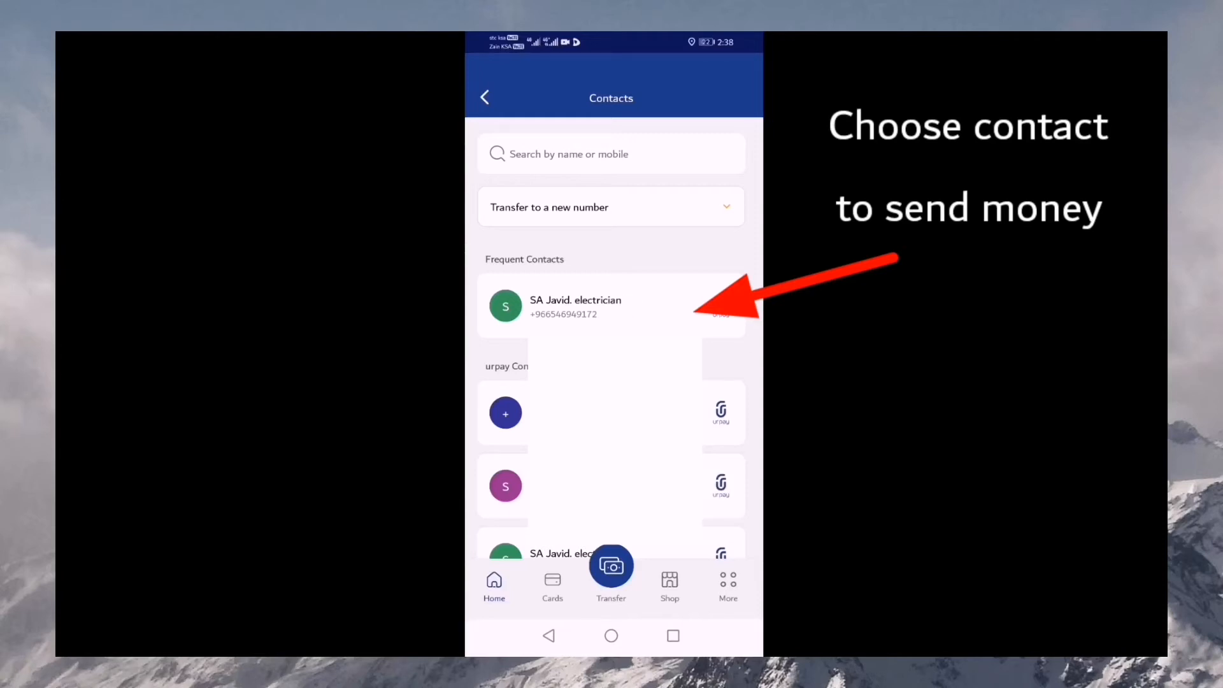
Select the frequent contact, enter 57.5 SAR, and show the transfer purposes.
{"action": "left_click", "coordinate": [601, 306]}
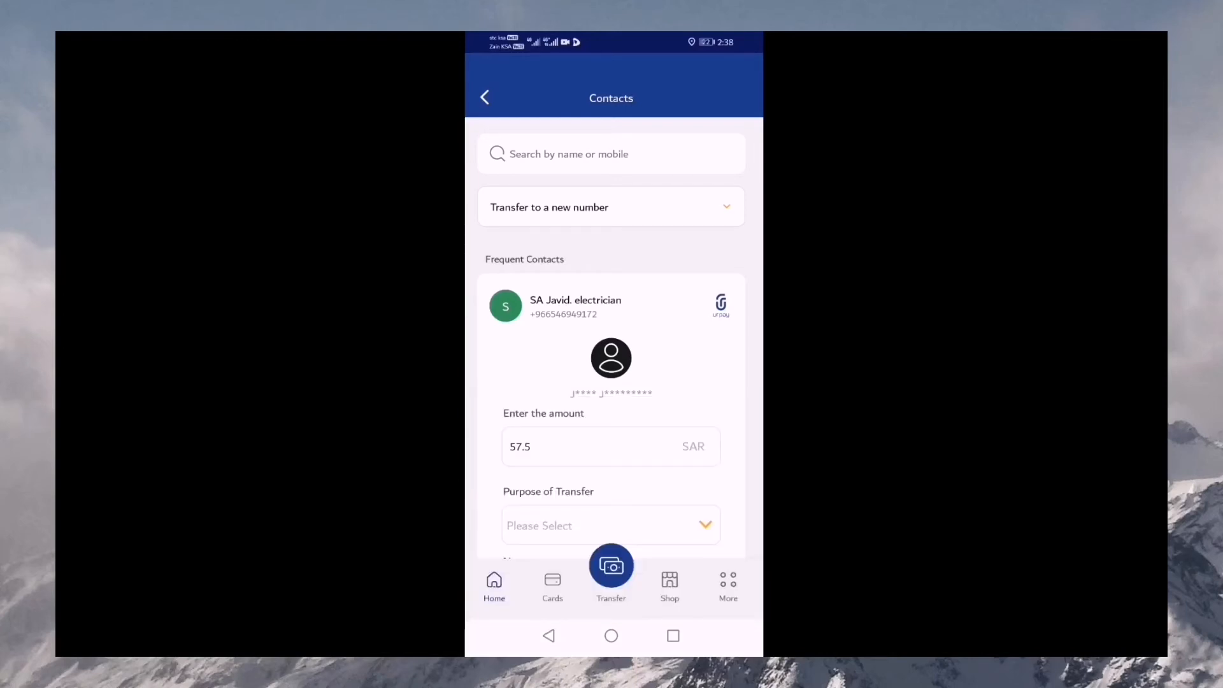
{"action": "left_click", "coordinate": [610, 525]}
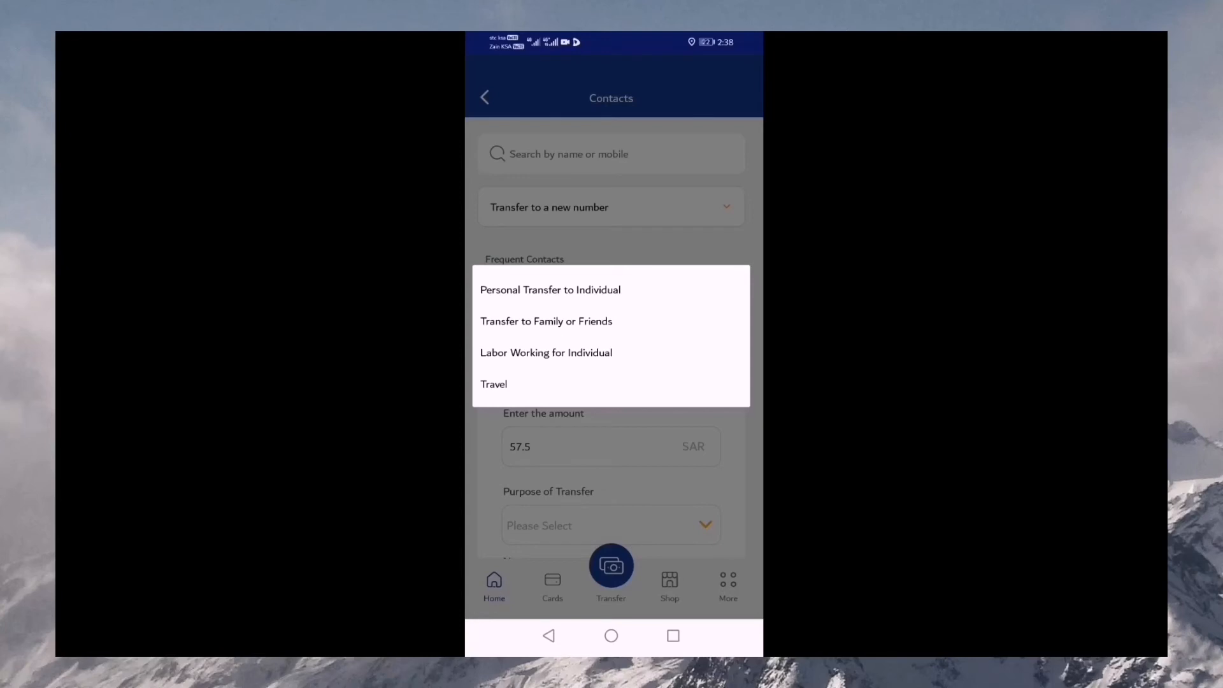
Set purpose to Transfer to Family or Friends and add the note 'recharge'.
{"action": "left_click", "coordinate": [546, 321]}
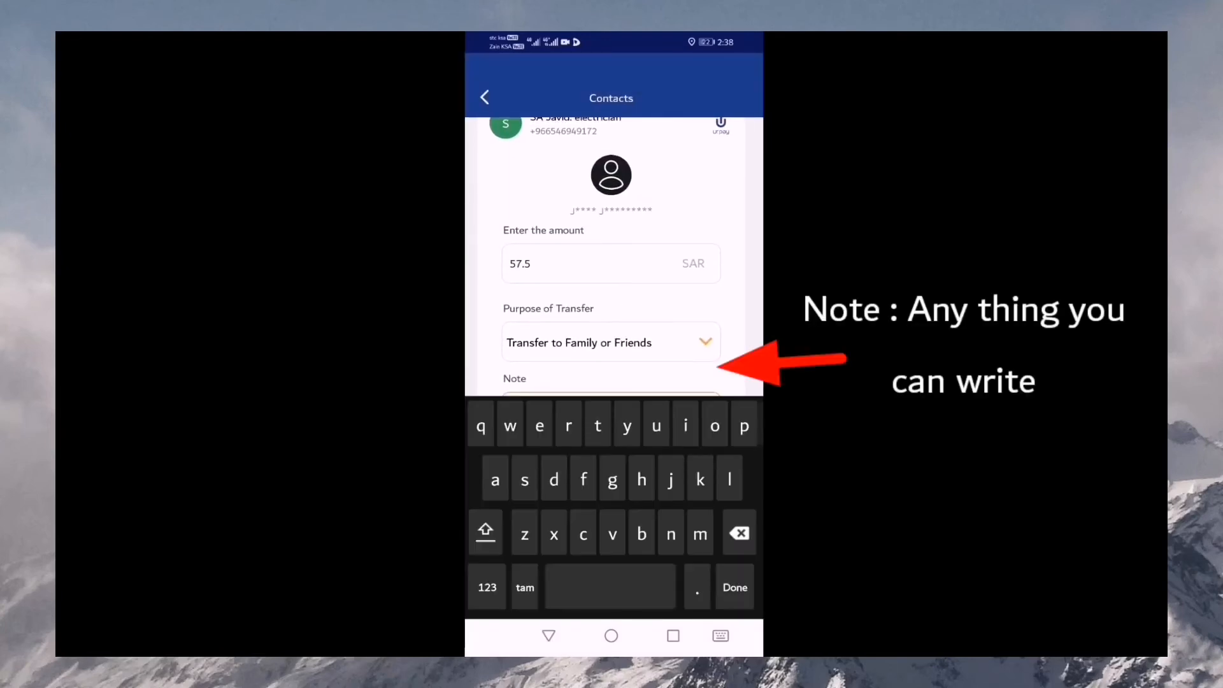
{"action": "left_click", "coordinate": [583, 532]}
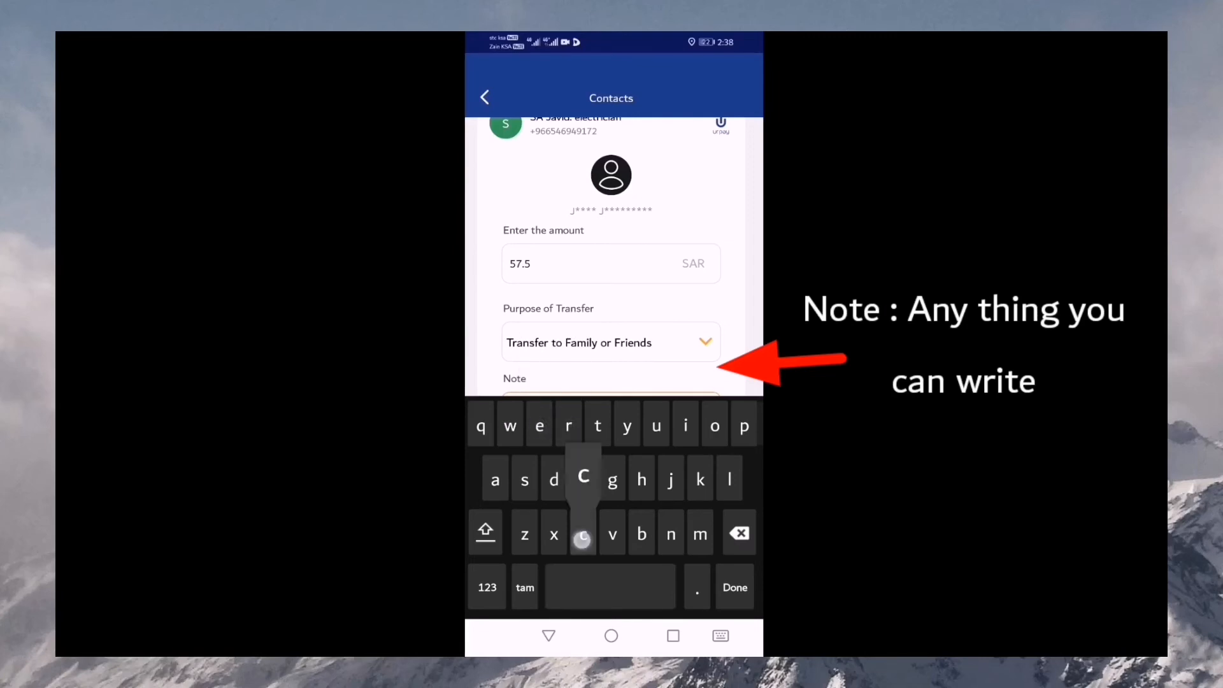
{"action": "left_click", "coordinate": [583, 533]}
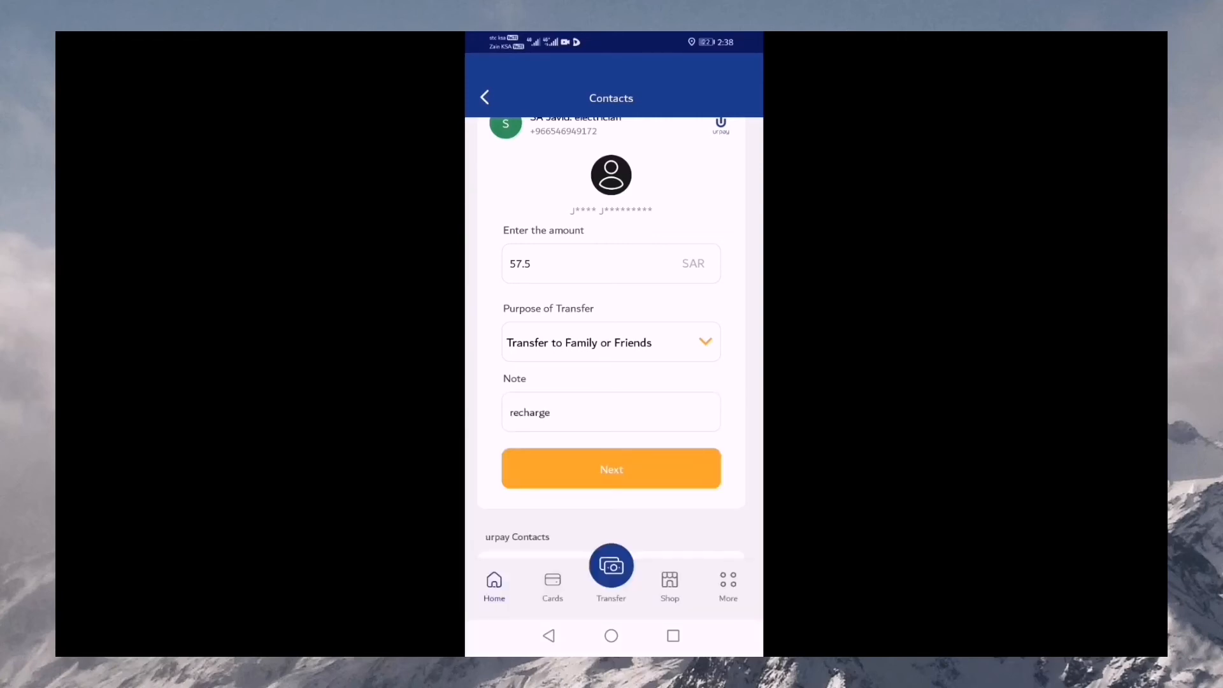
{"action": "left_click", "coordinate": [612, 469]}
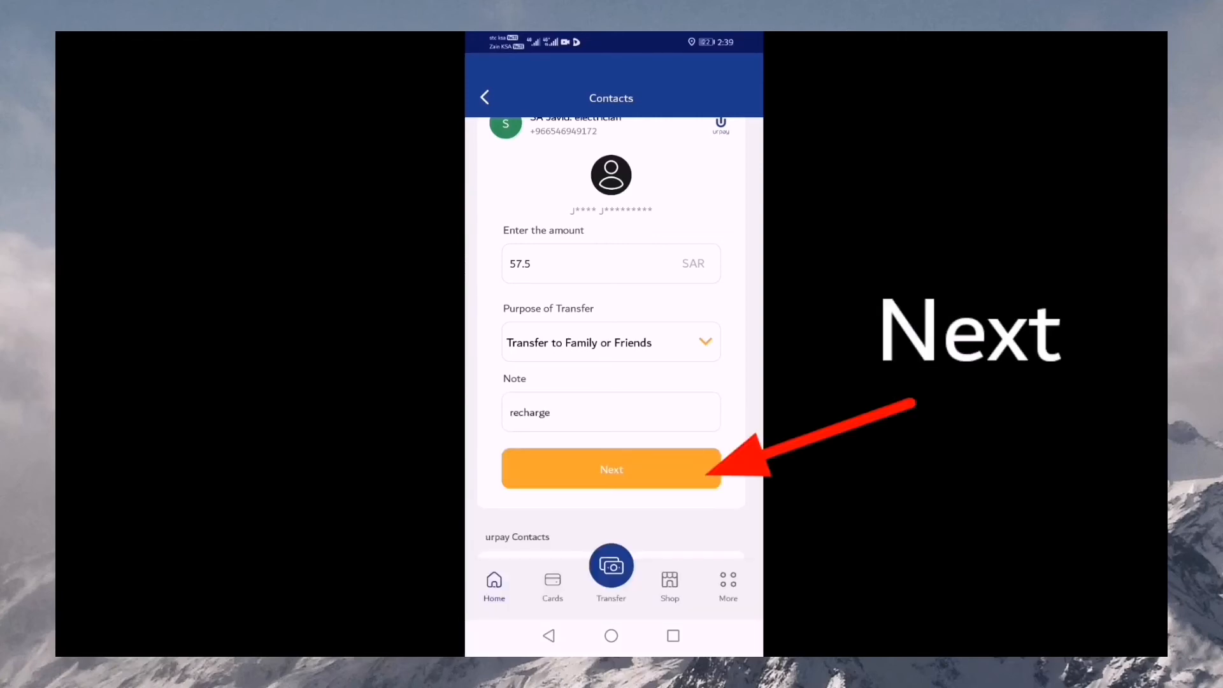
Review the fee and total, then confirm sending the 57.50 SAR transfer.
{"action": "left_click", "coordinate": [612, 469]}
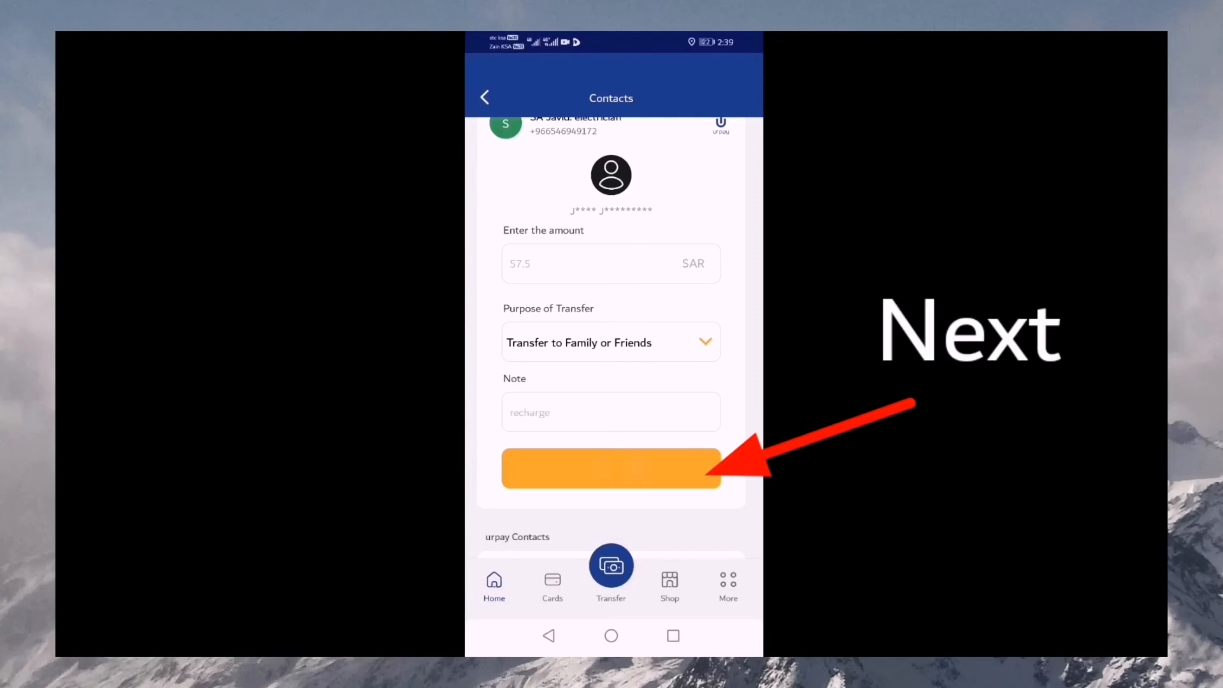
{"action": "left_click", "coordinate": [611, 468]}
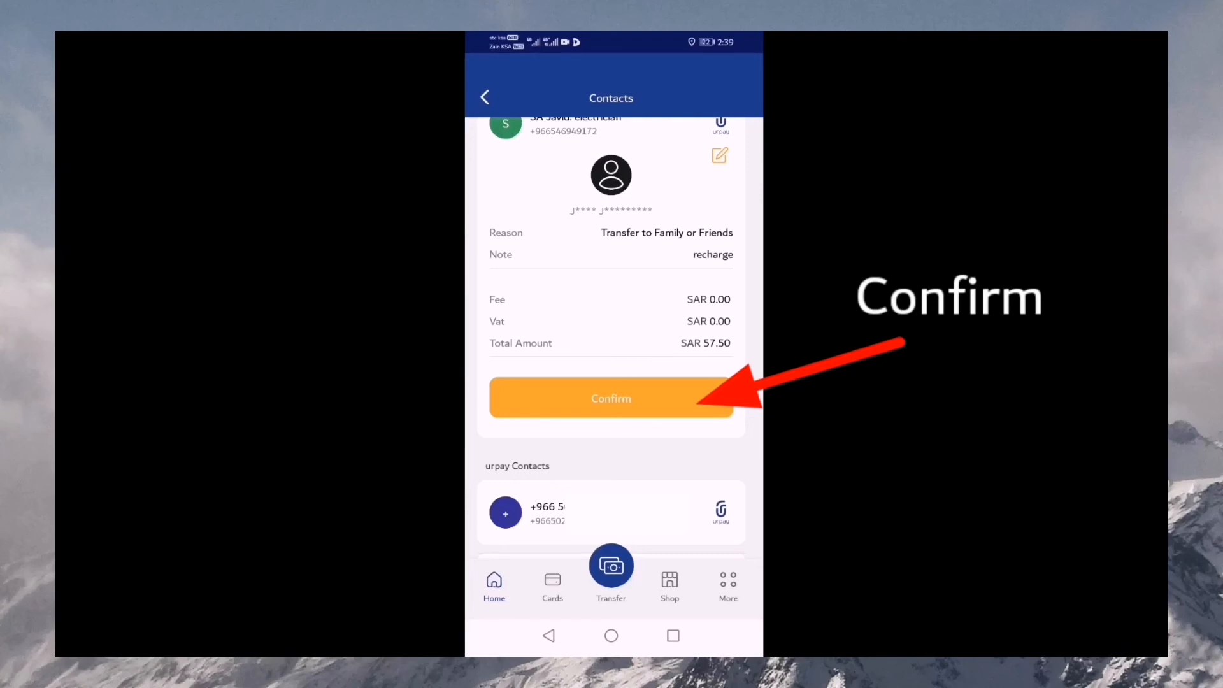
{"action": "left_click", "coordinate": [611, 399]}
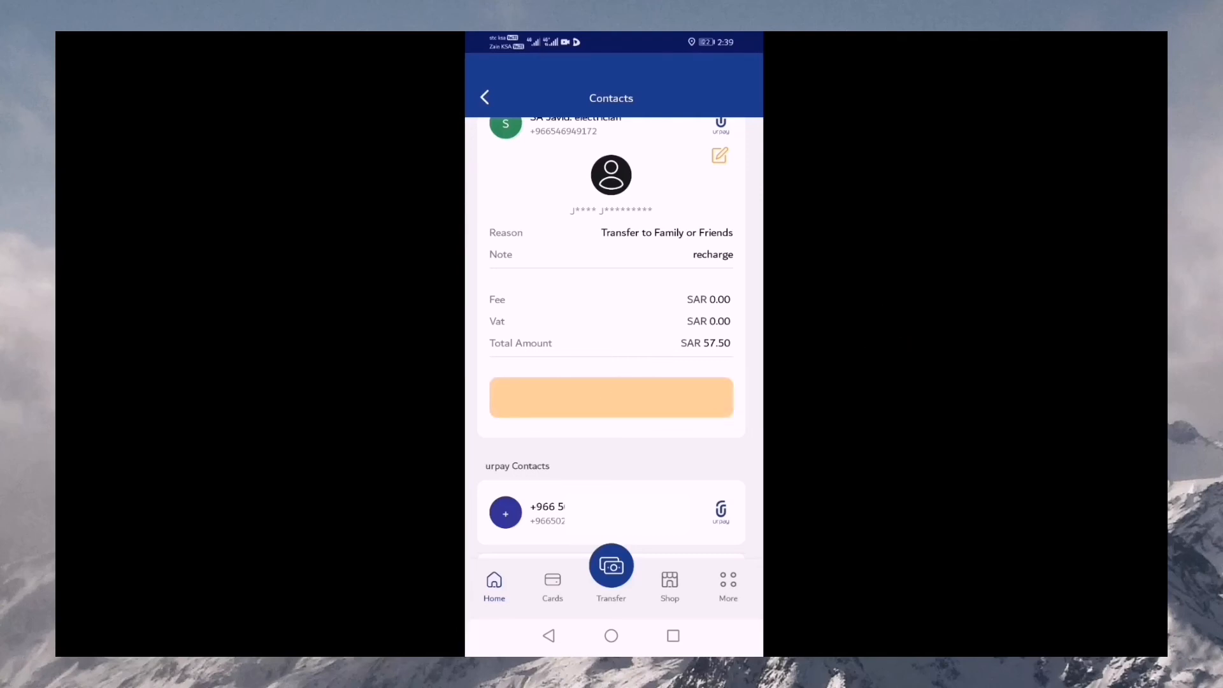
{"action": "left_click", "coordinate": [610, 398]}
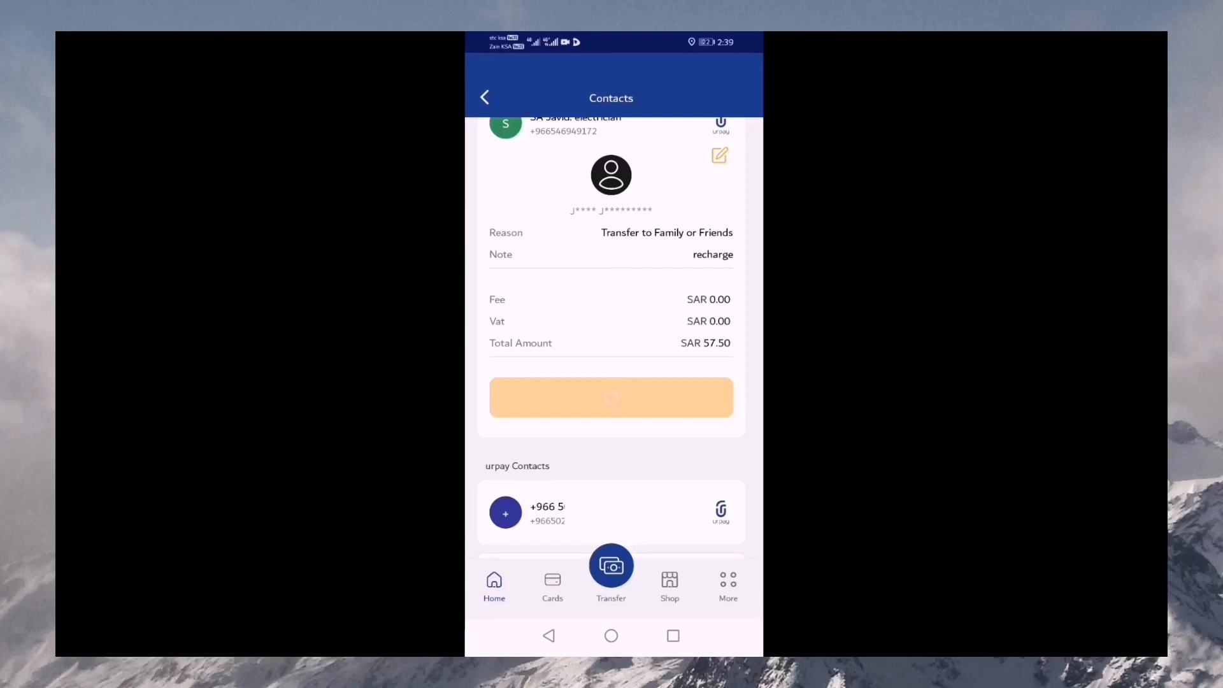
{"action": "left_click", "coordinate": [611, 397]}
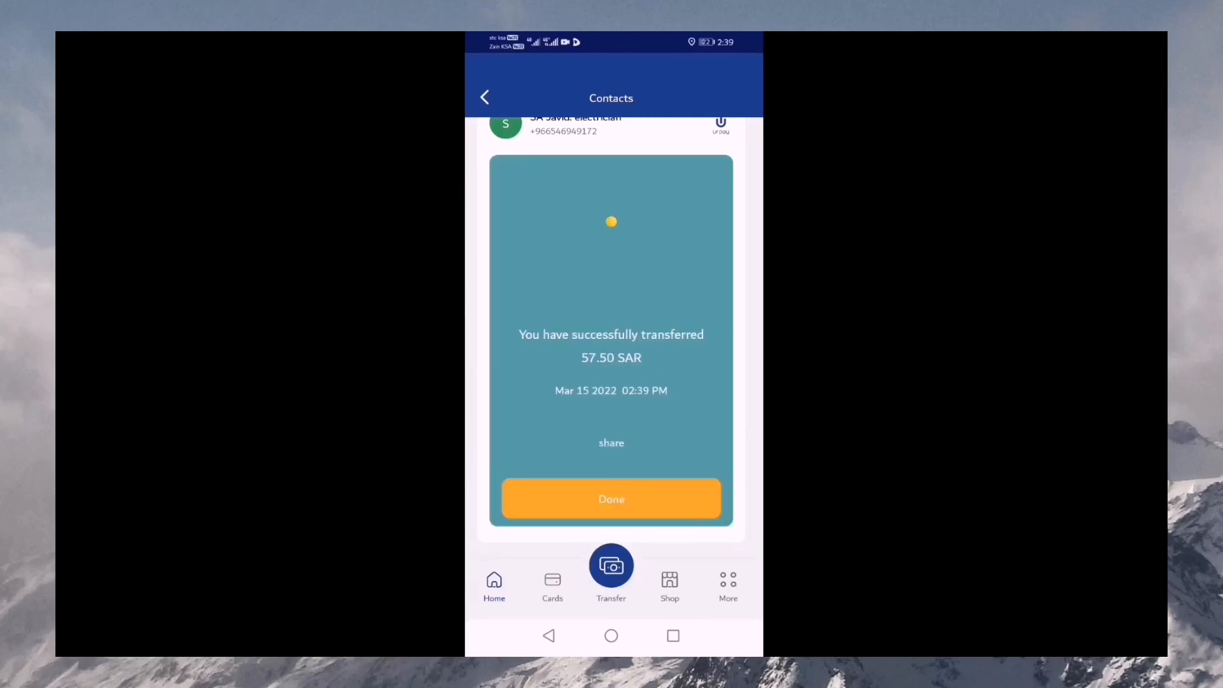